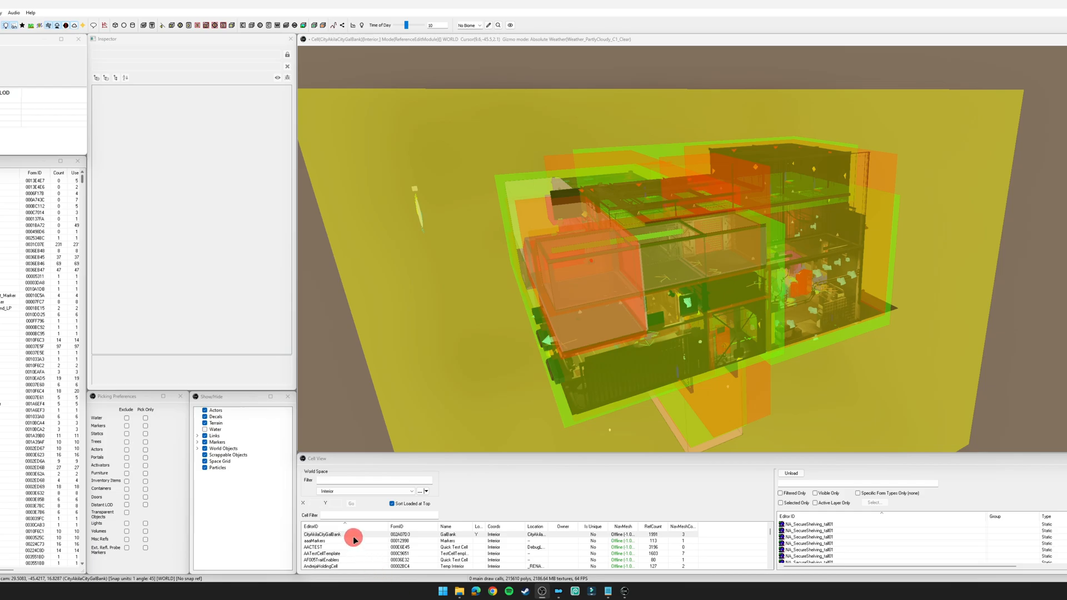
mouse_move(658, 257)
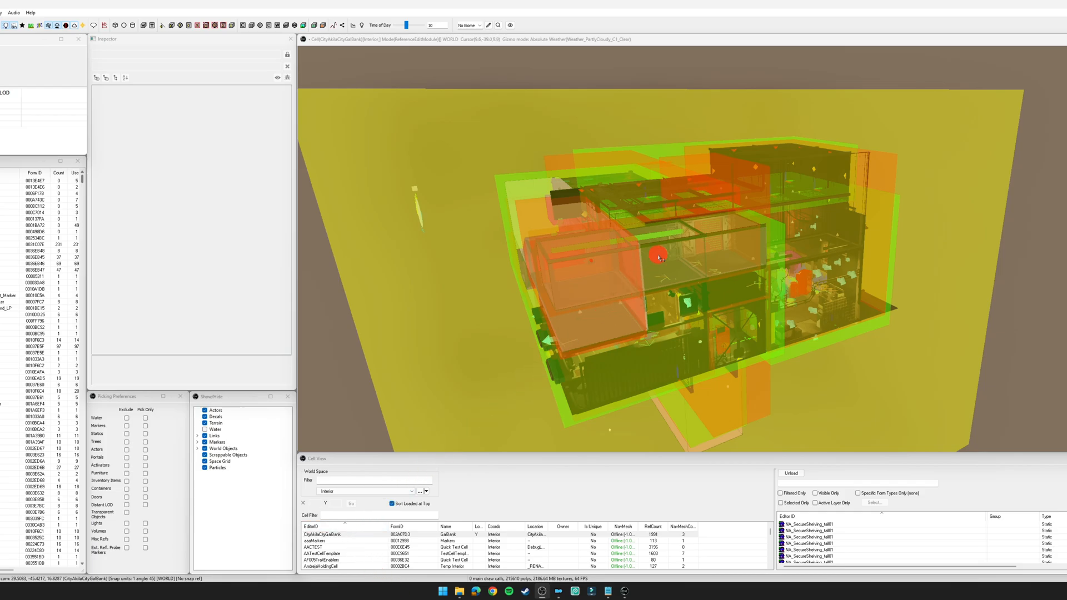
Select the post-effect volume inside the bank and orbit around the interior to inspect it
click(657, 256)
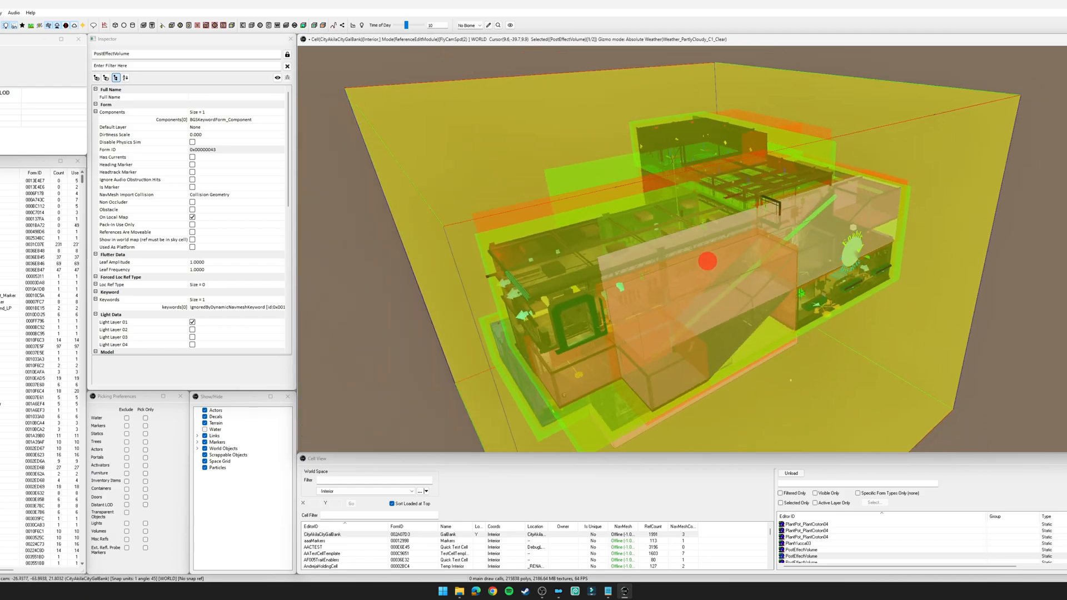
drag(705, 258, 637, 255)
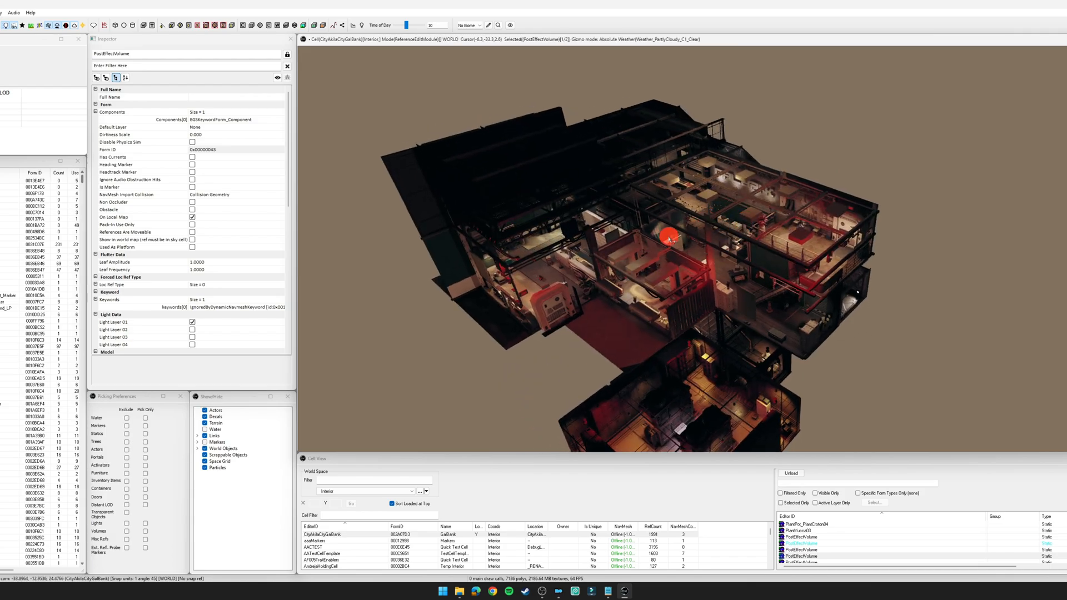
drag(671, 234, 539, 248)
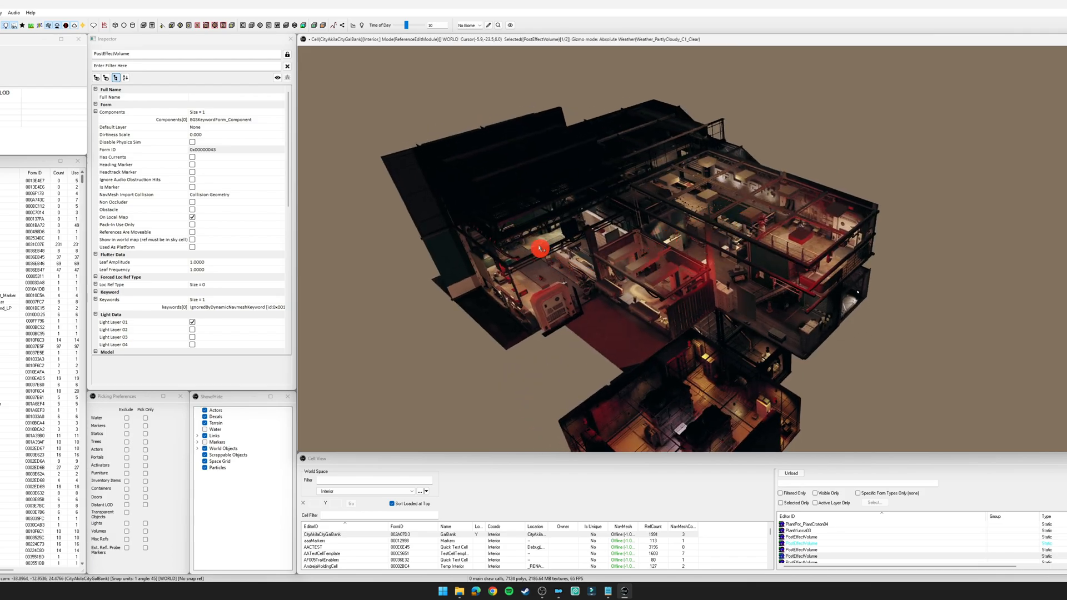
drag(539, 248, 631, 227)
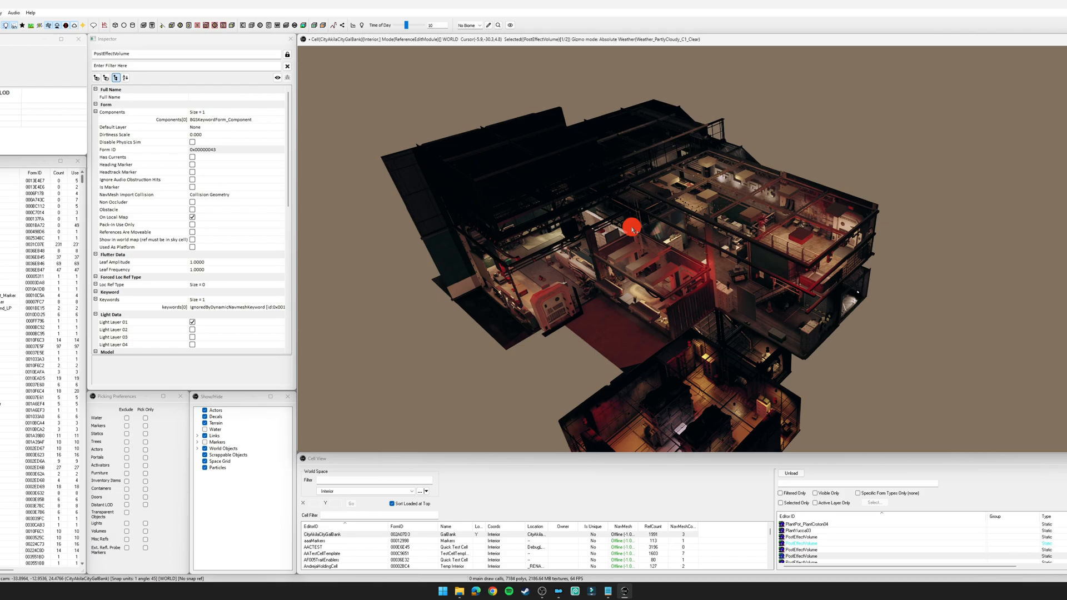
drag(633, 226, 623, 249)
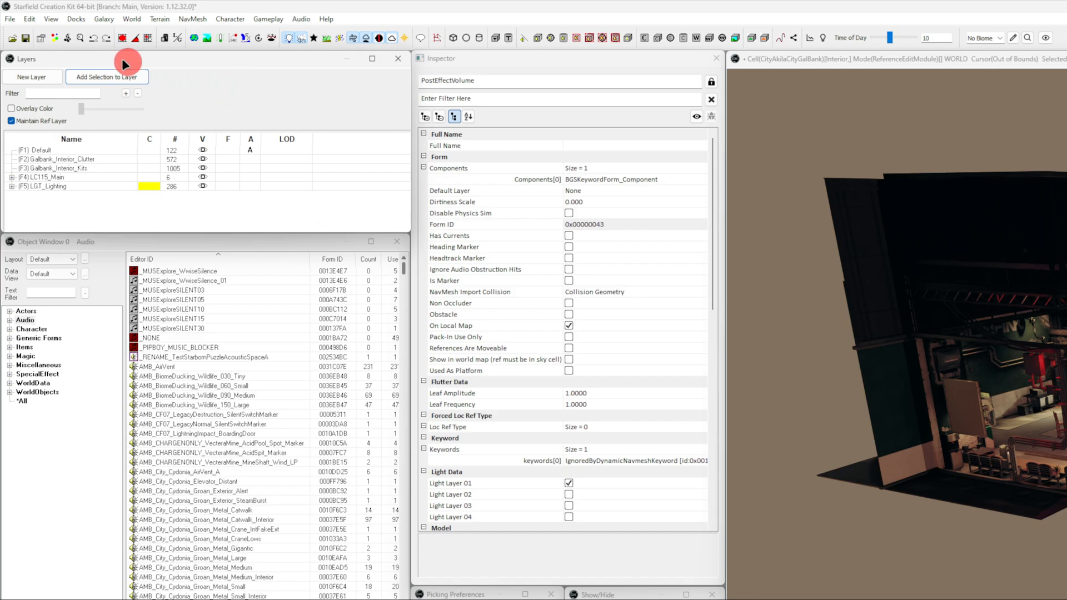
click(51, 19)
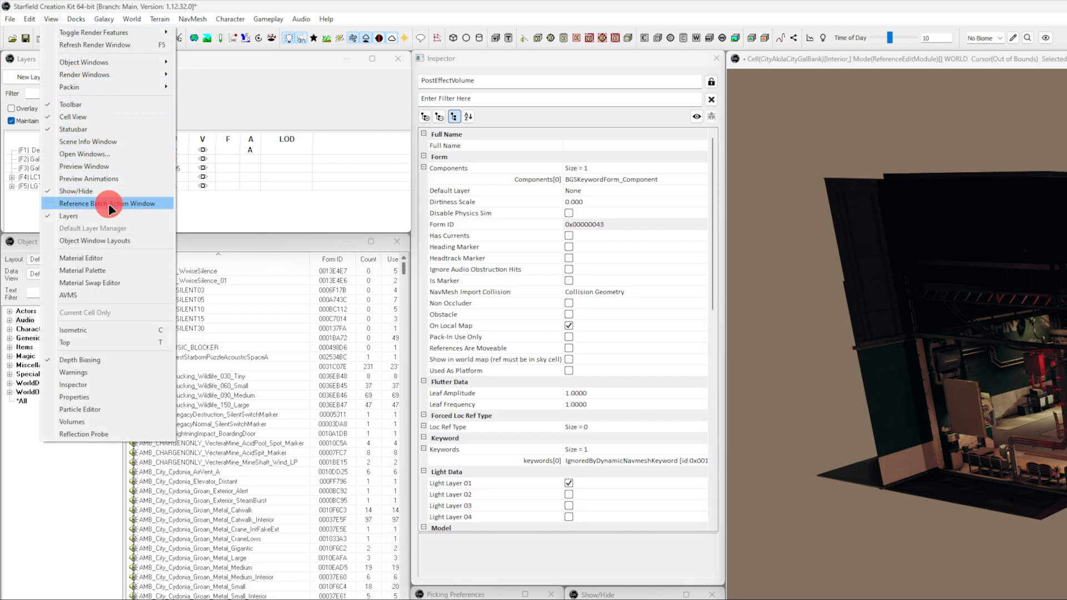
click(107, 204)
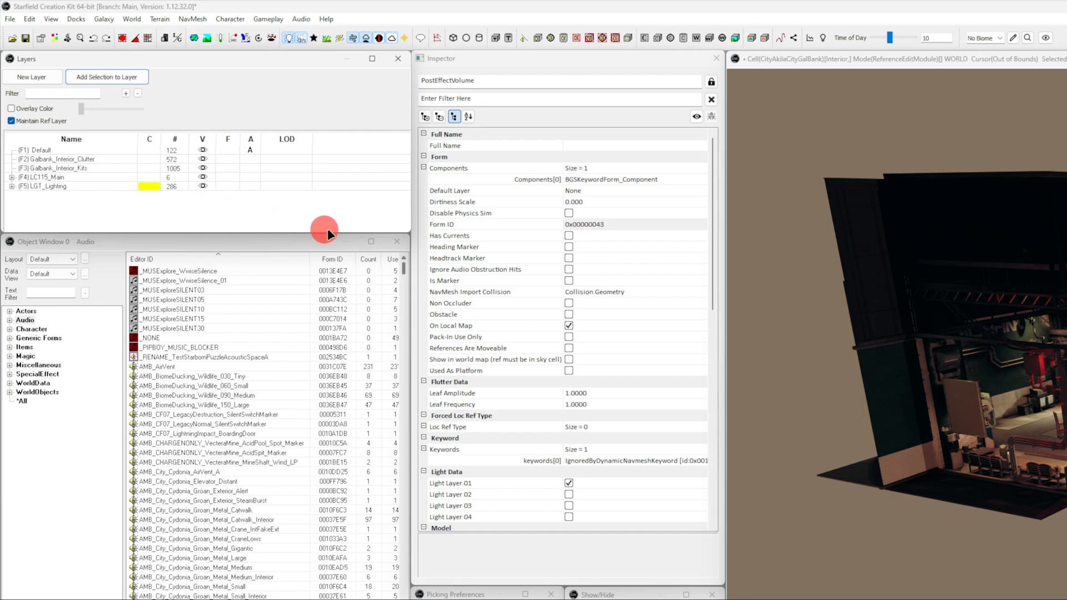
mouse_move(314, 184)
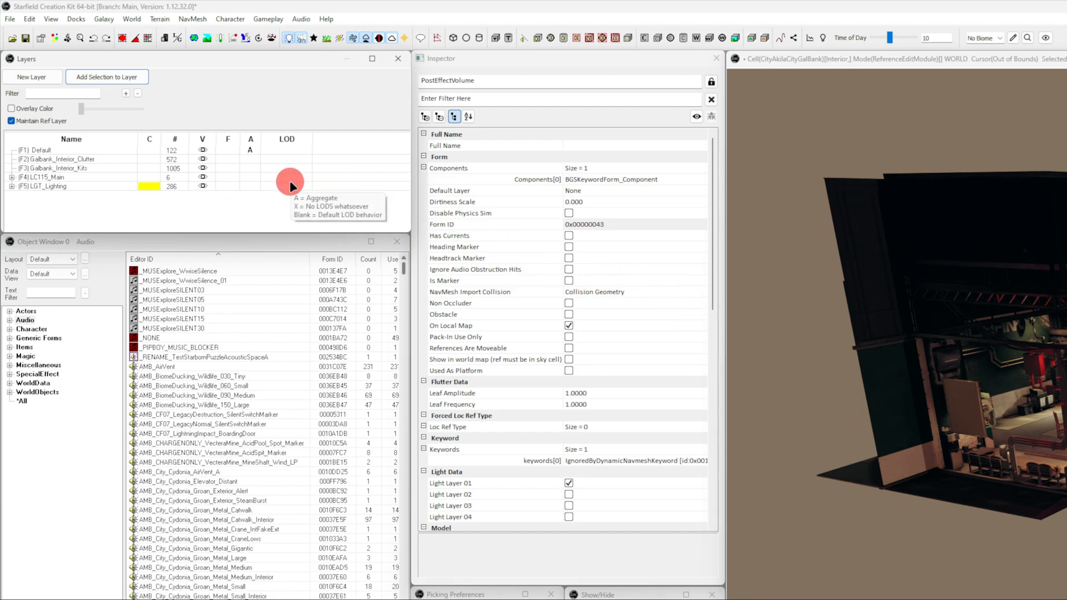
click(44, 185)
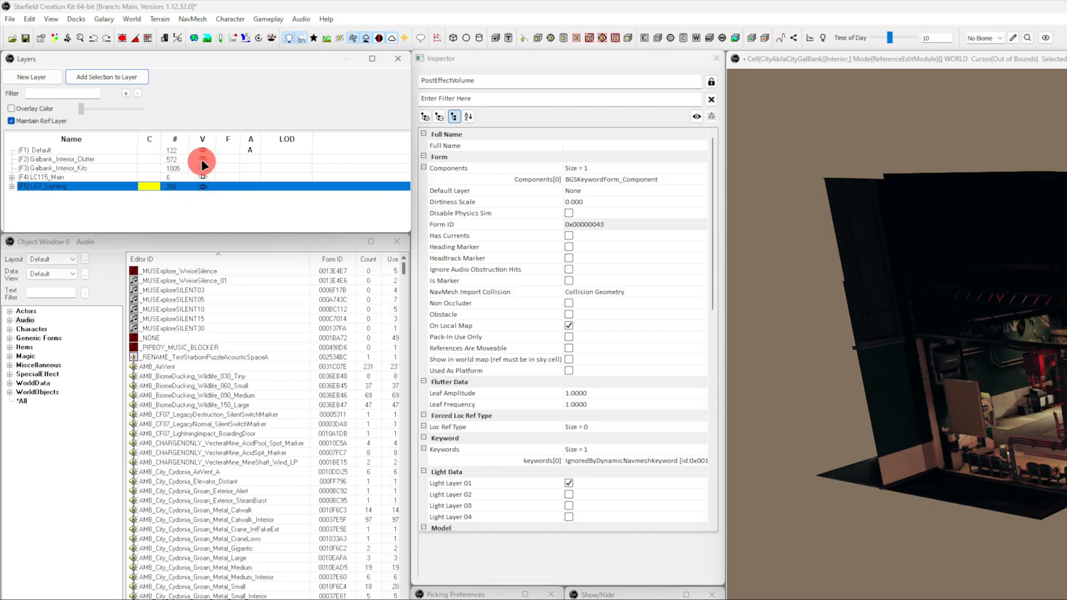
click(71, 158)
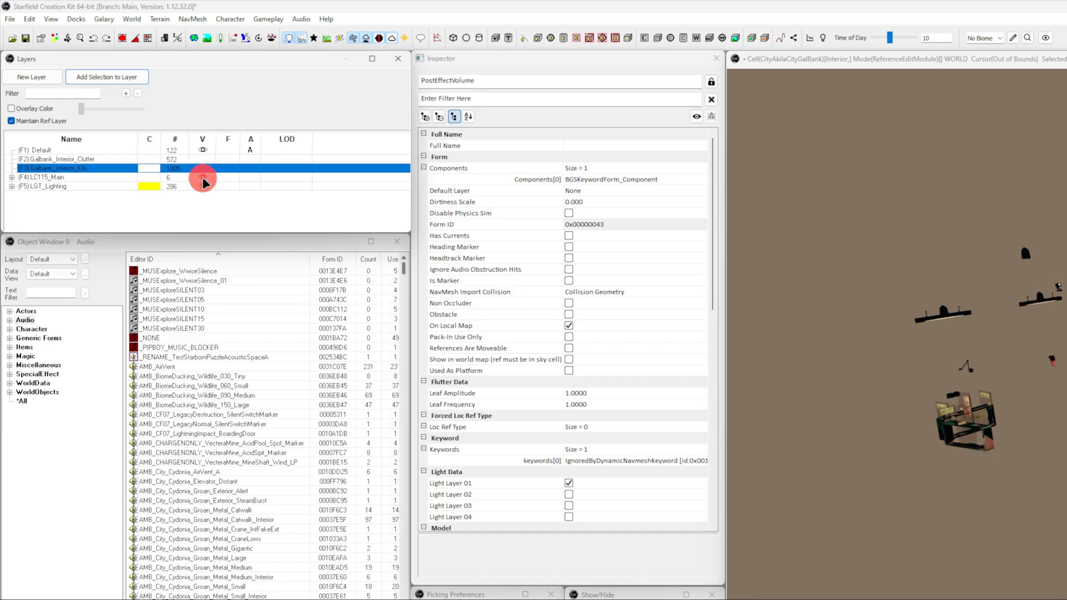
click(71, 150)
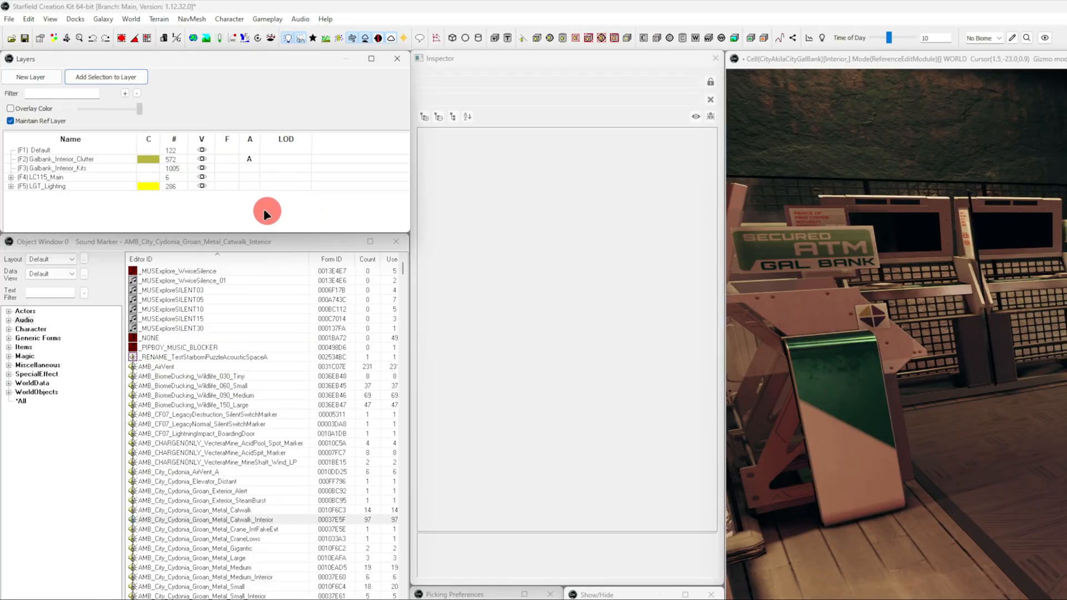
Give Galbank_Interior_Clutter an olive overlay colour, then start a new layer
click(61, 149)
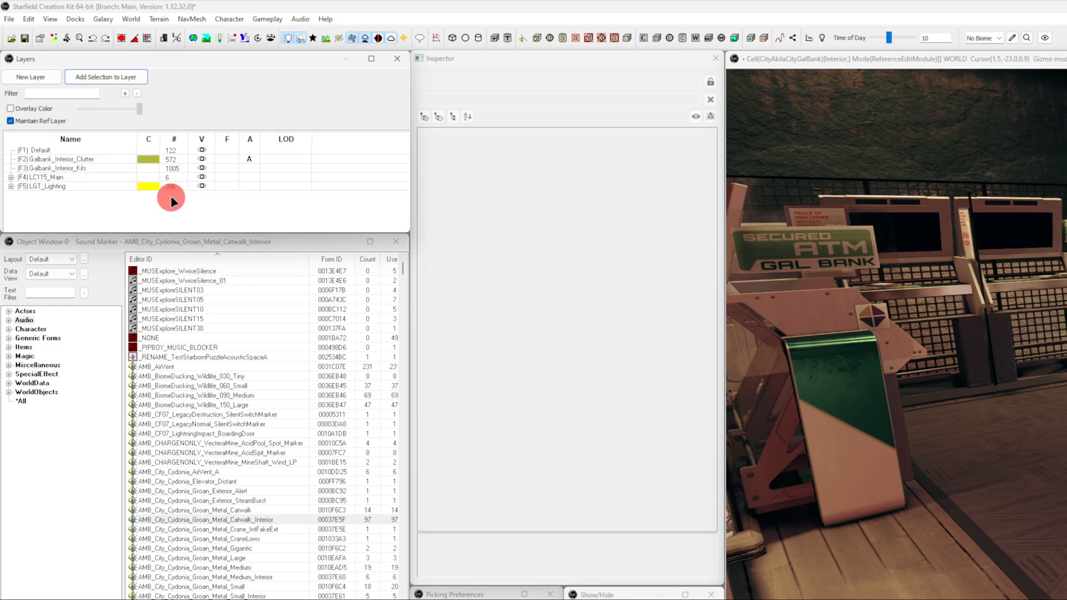
click(30, 76)
text(F)
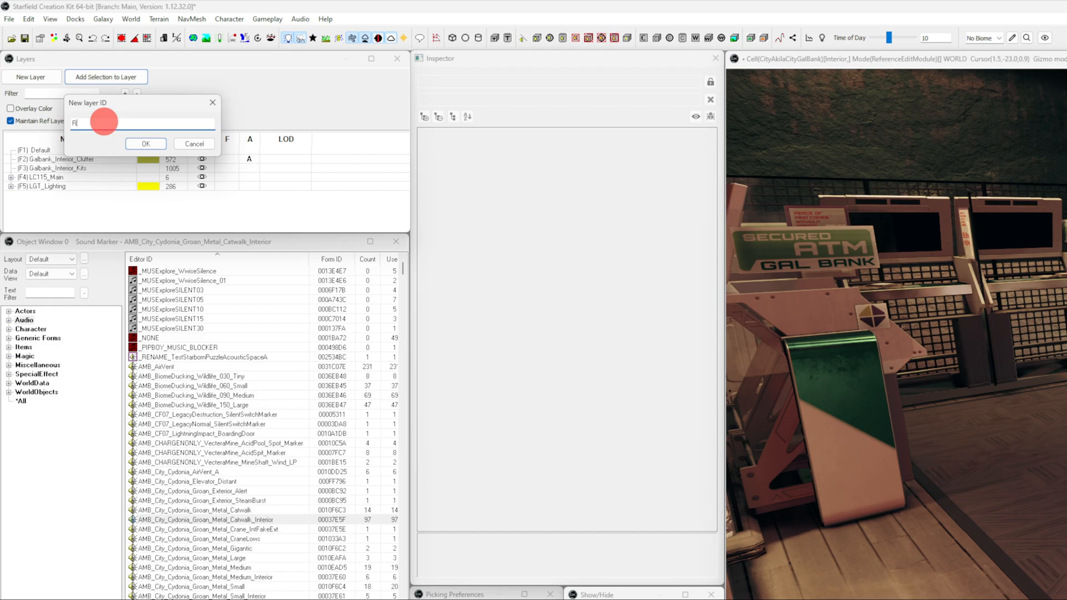
Confirm the new Rugs layer and select it in the layer list
click(146, 144)
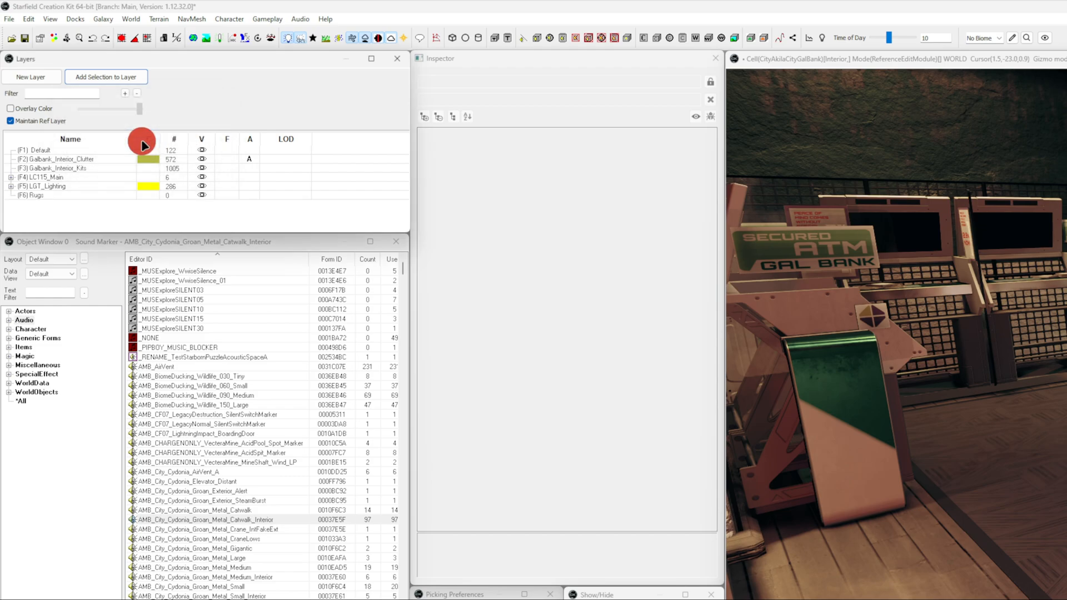
click(40, 195)
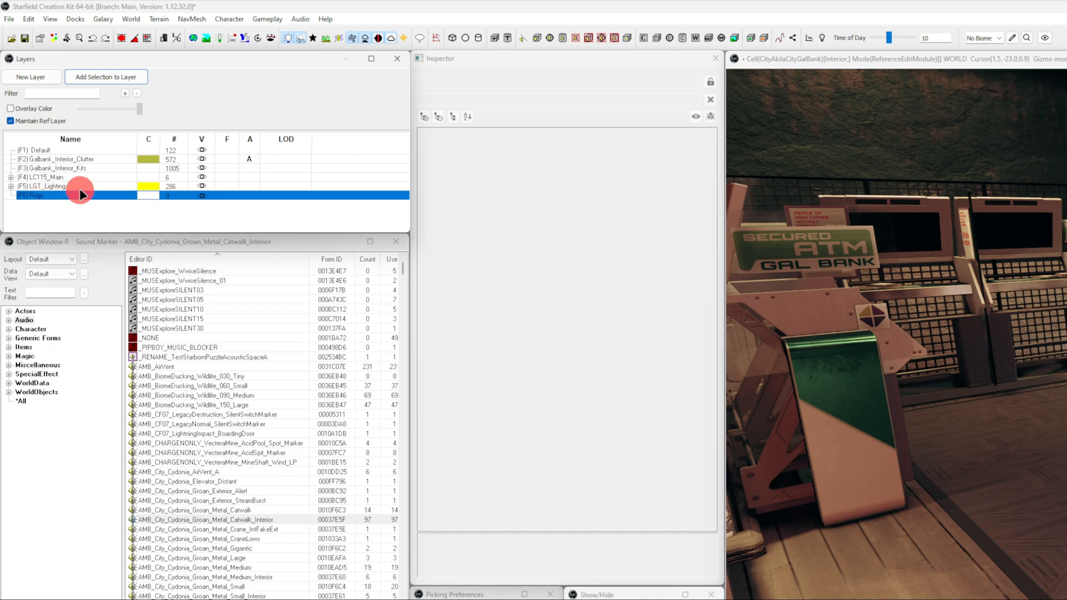
mouse_move(148, 202)
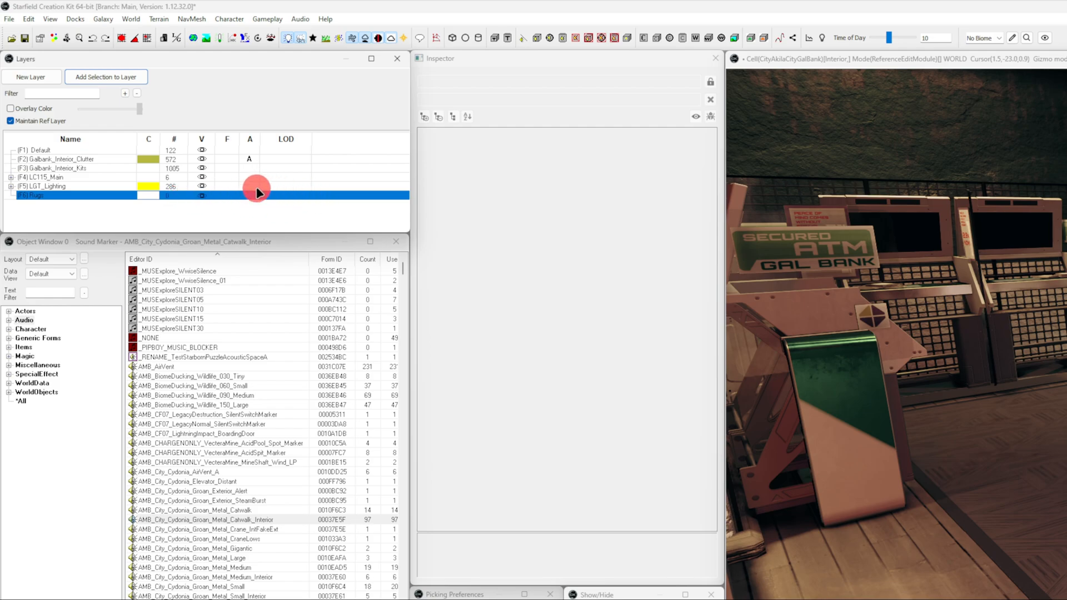
mouse_move(231, 215)
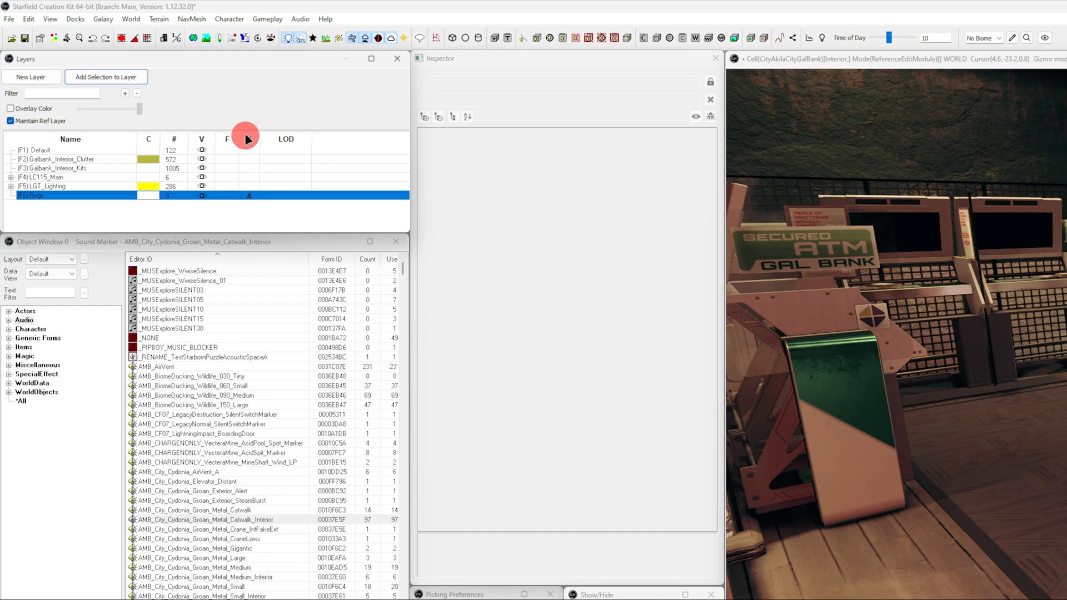
mouse_move(254, 196)
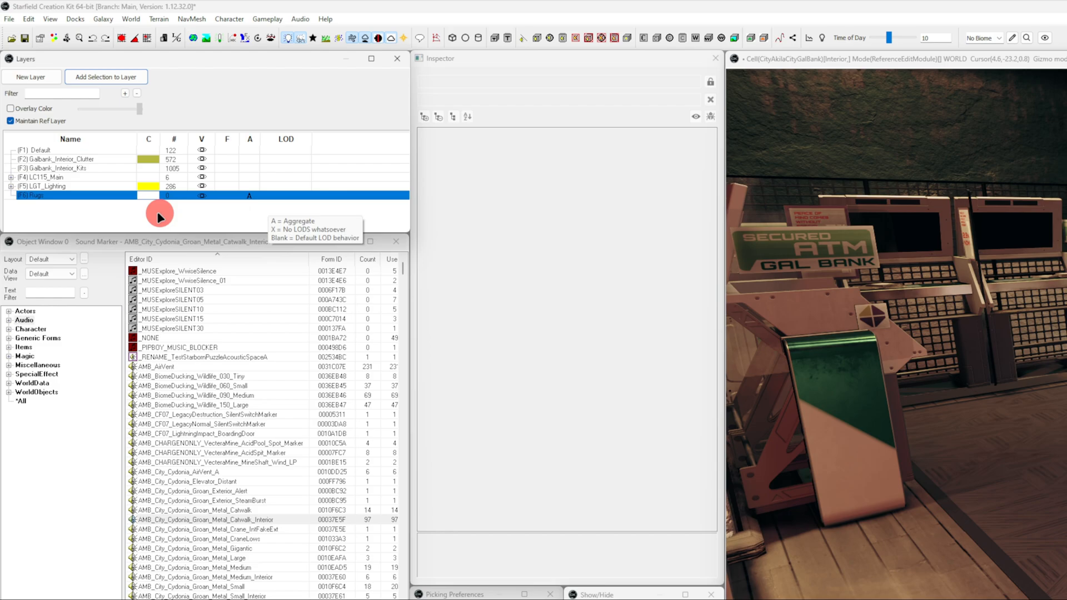
mouse_move(127, 201)
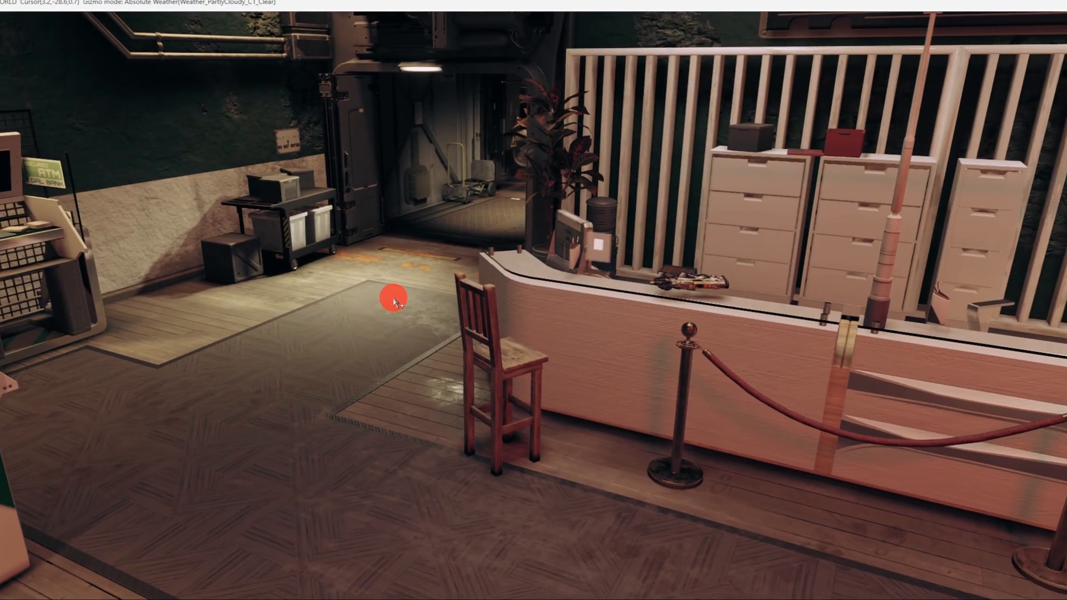
Select the rug pieces on the bank floor for the Rugs layer
click(393, 298)
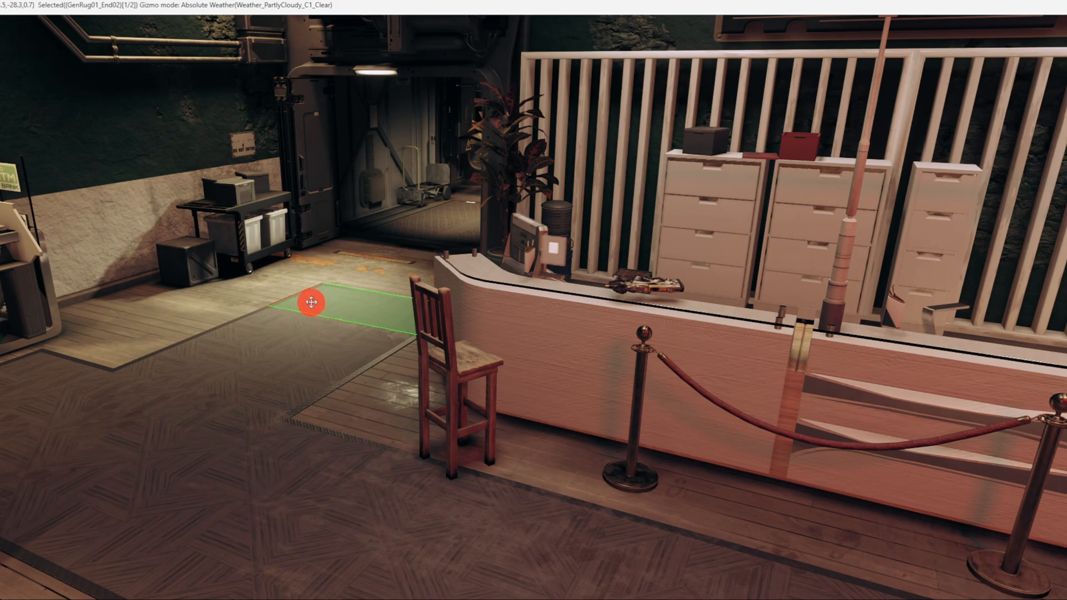
drag(310, 302, 259, 328)
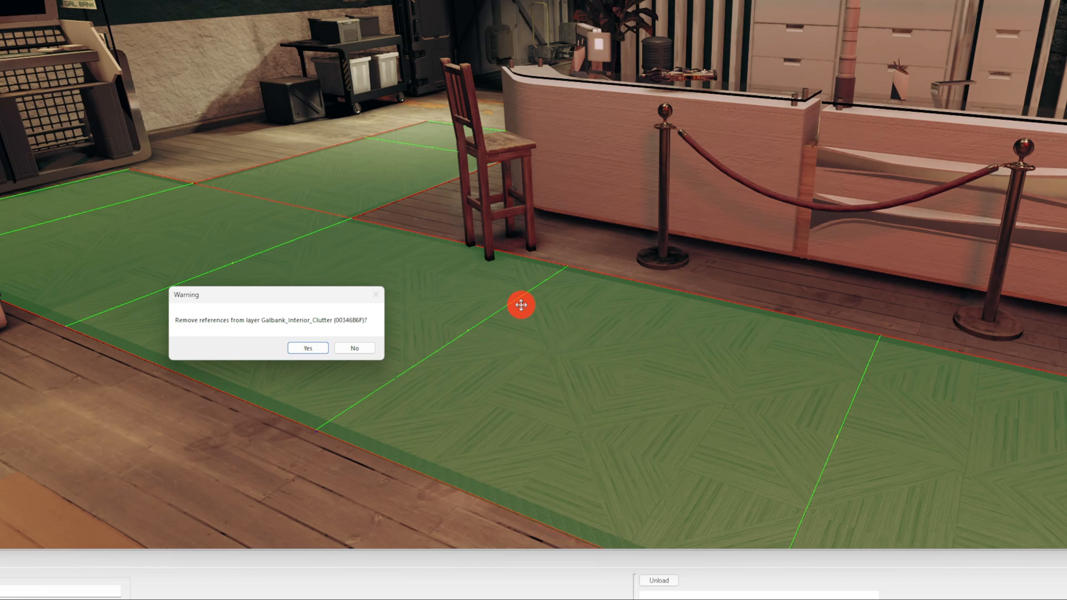
mouse_move(492, 298)
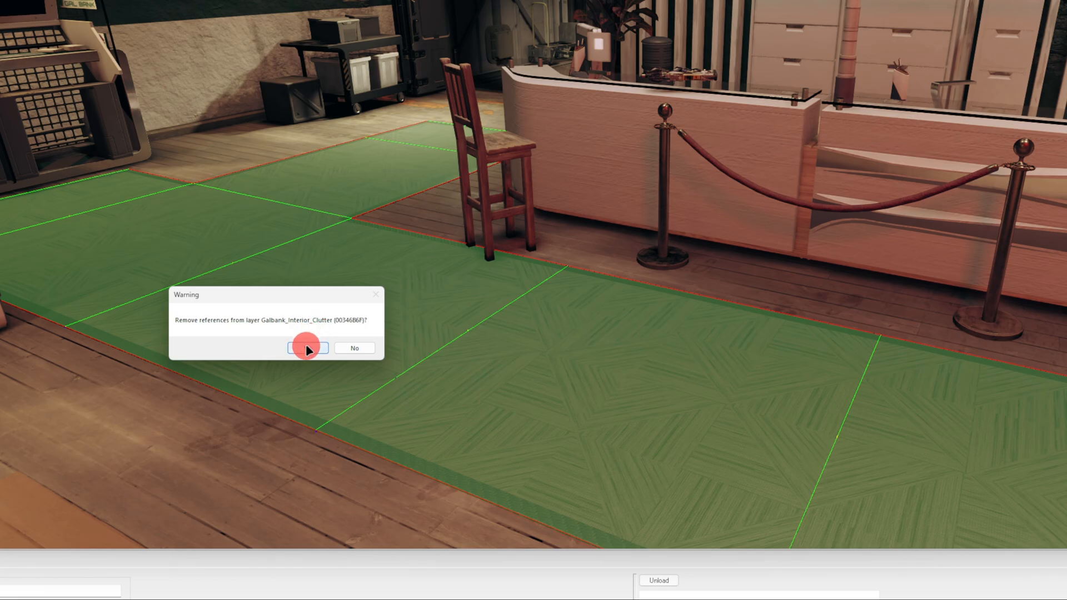
Confirm removing the rug references from Galbank_Interior_Clutter
click(307, 348)
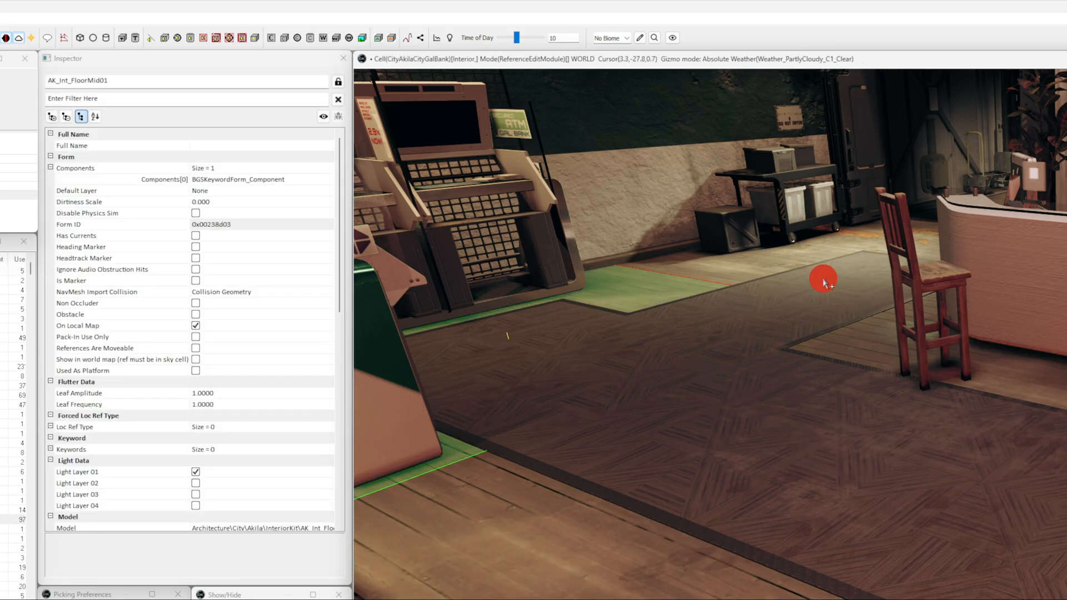
Bring the layer list forward to check Rugs holds 8 references and clutter 564
click(748, 371)
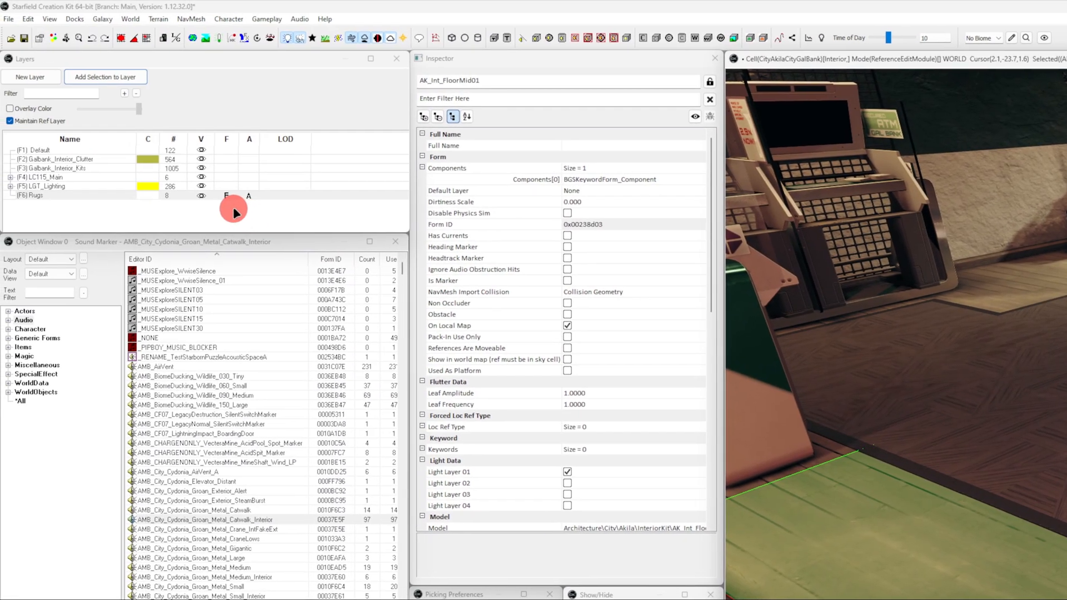
Choose a light cyan overlay colour for the Rugs layer in the colour picker
click(68, 195)
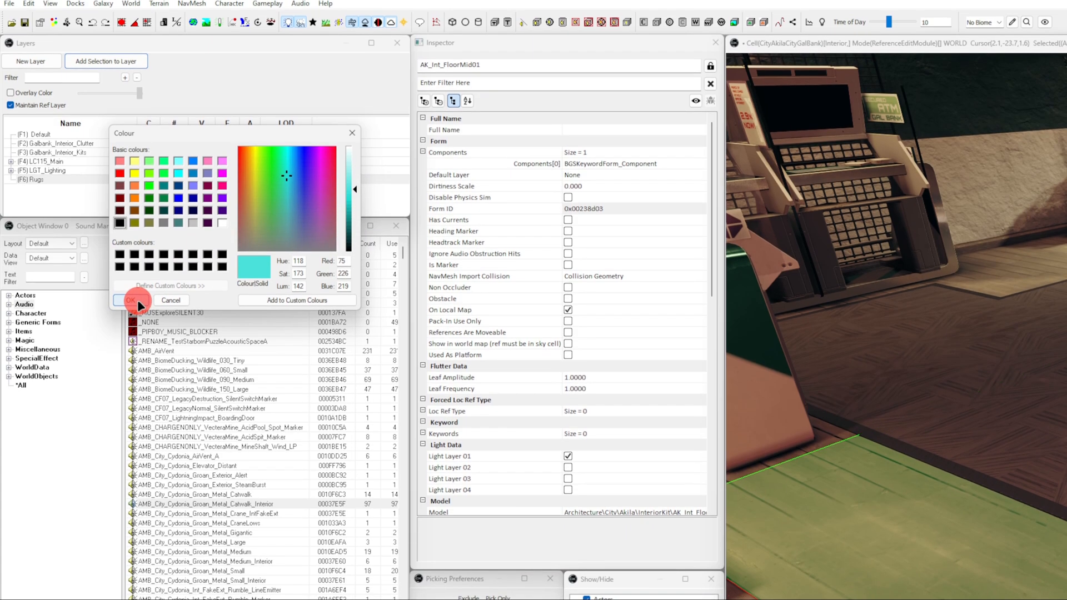
Confirm the chosen overlay colour for the Rugs layer
click(134, 300)
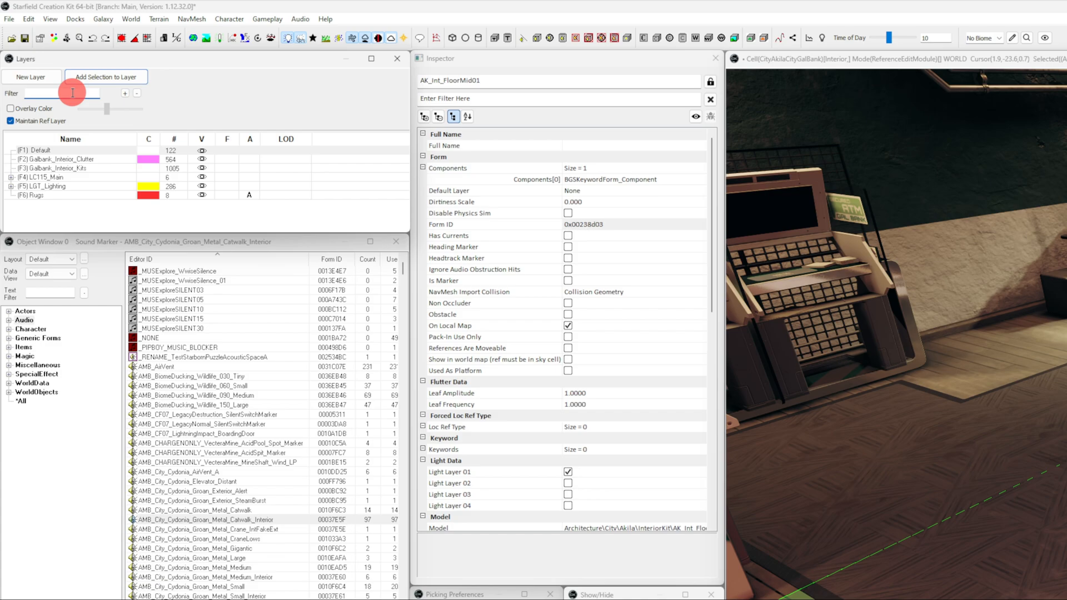
Filter the layer list to 'rugs' so only Default and Rugs show
text(rugs)
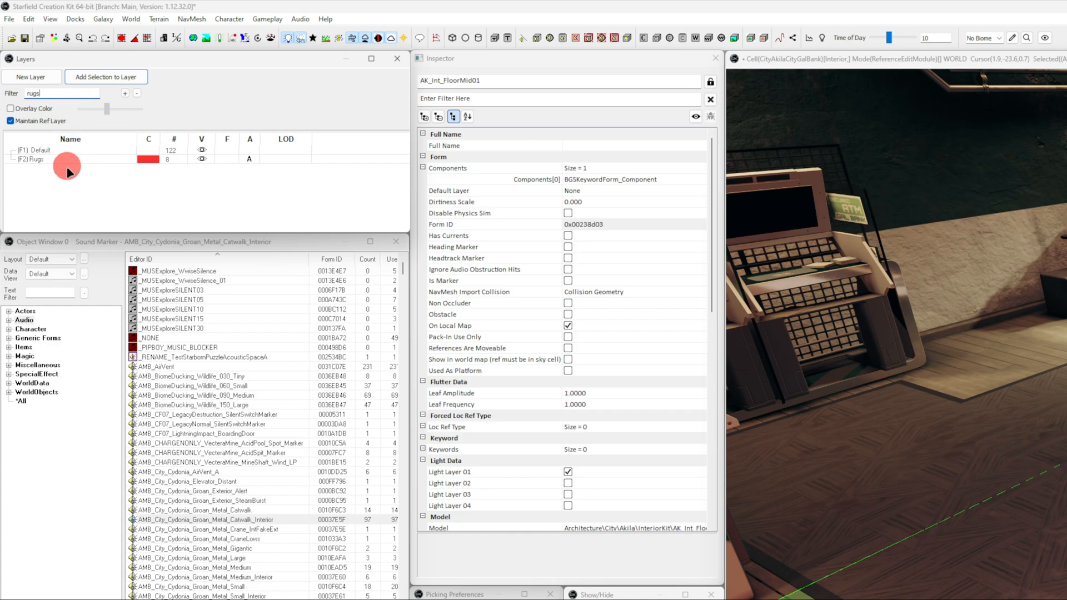
mouse_move(110, 182)
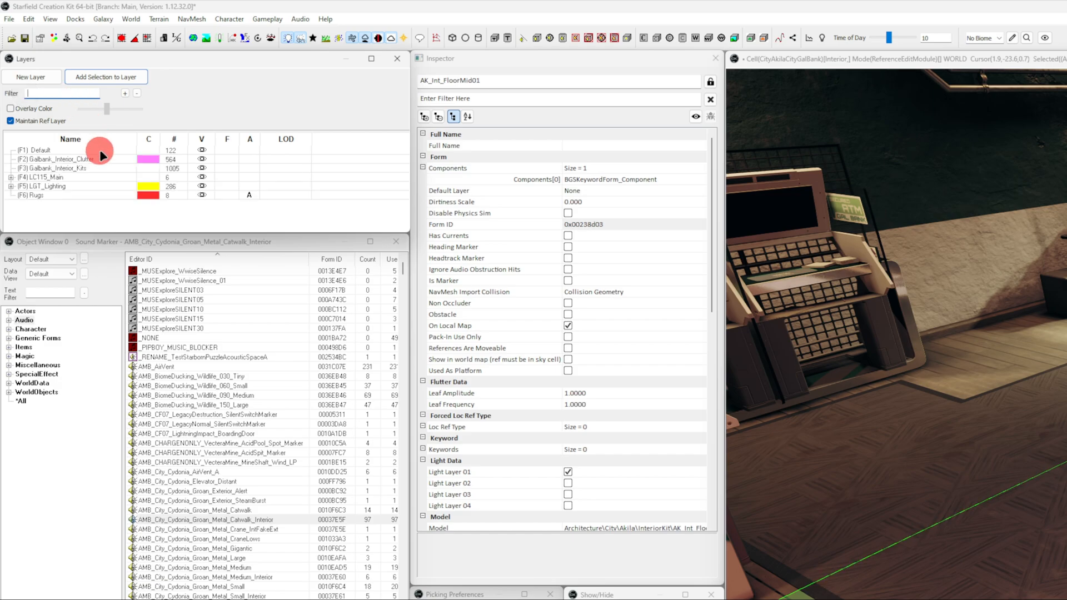
mouse_move(119, 143)
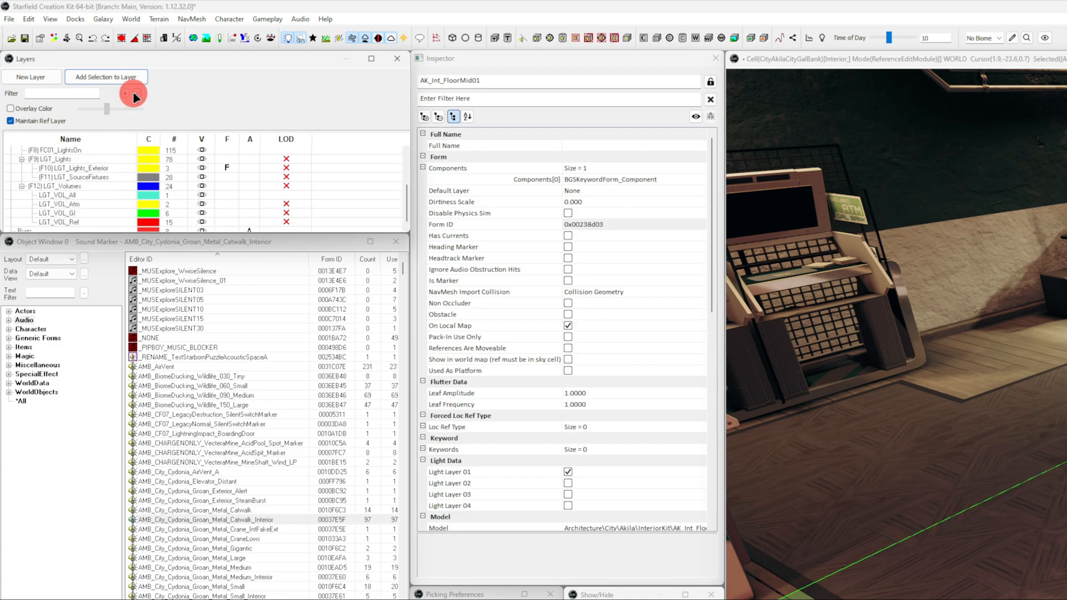
click(106, 77)
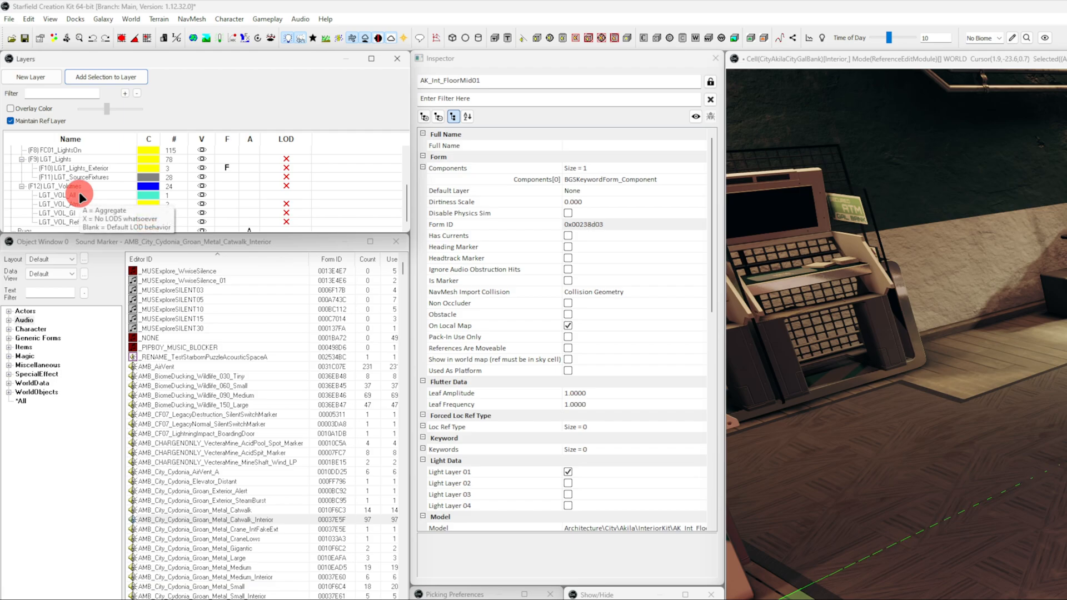
click(81, 195)
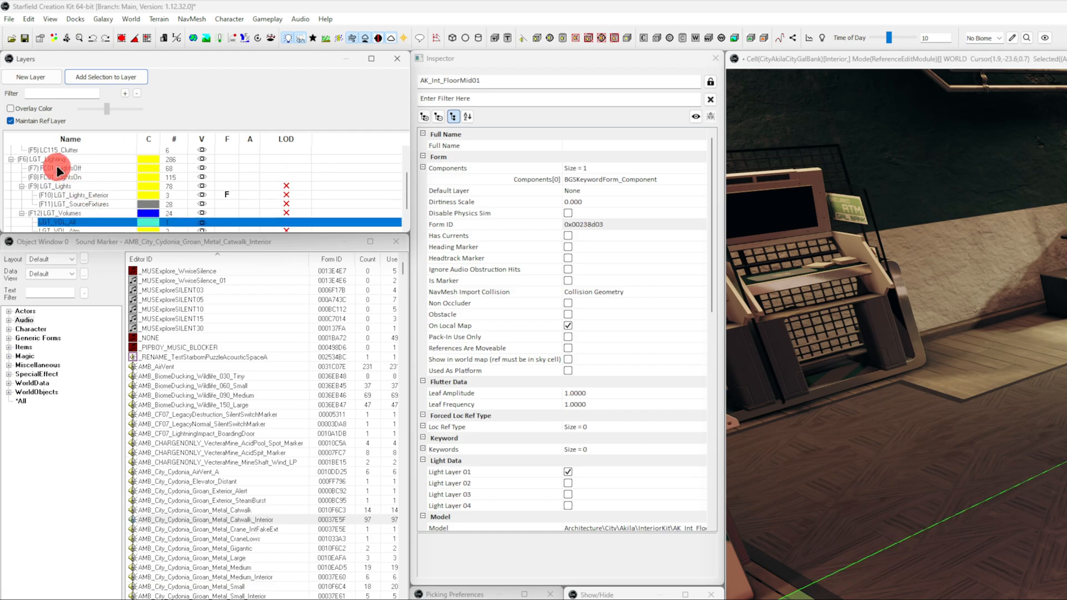
right_click(58, 159)
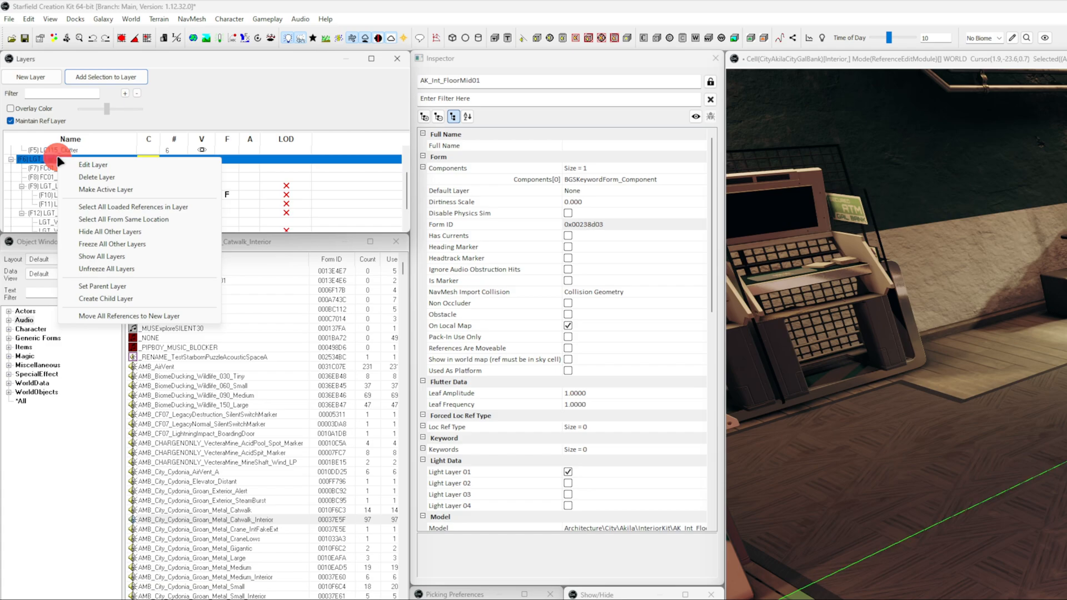
mouse_move(93, 164)
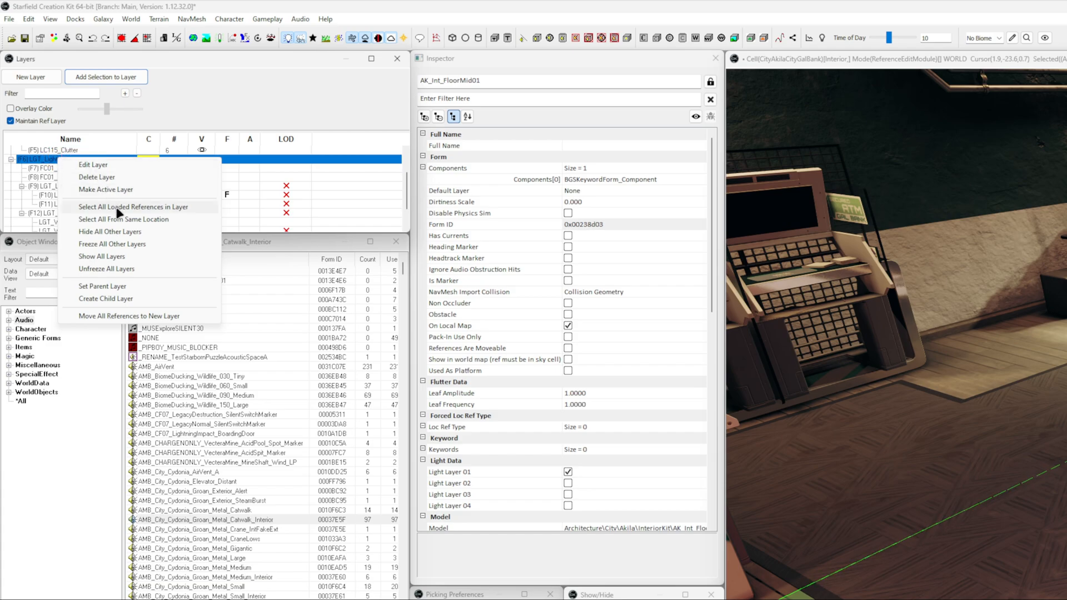
mouse_move(106, 269)
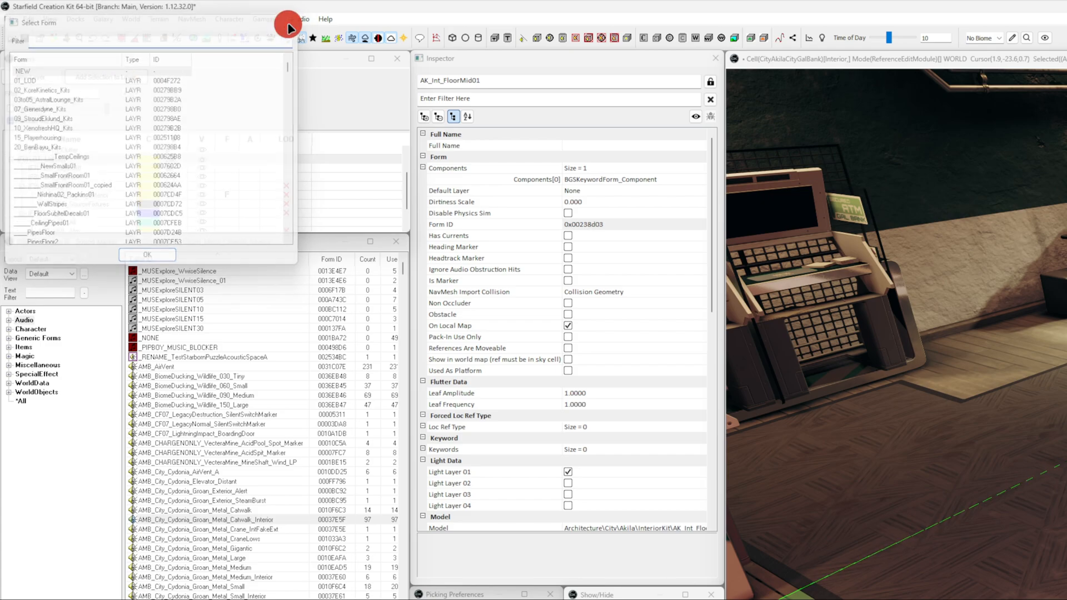
click(71, 177)
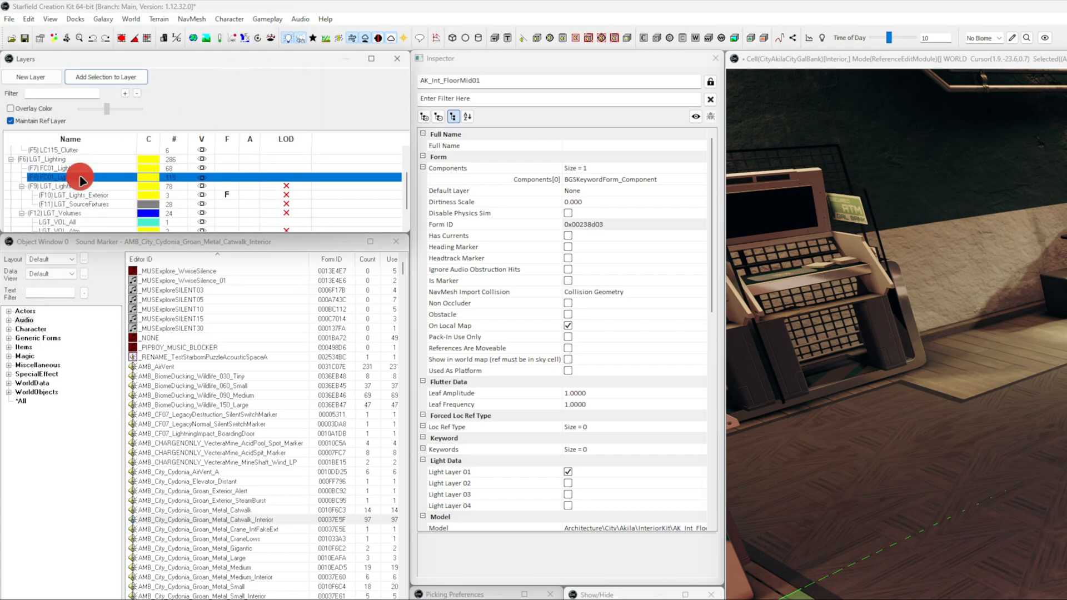